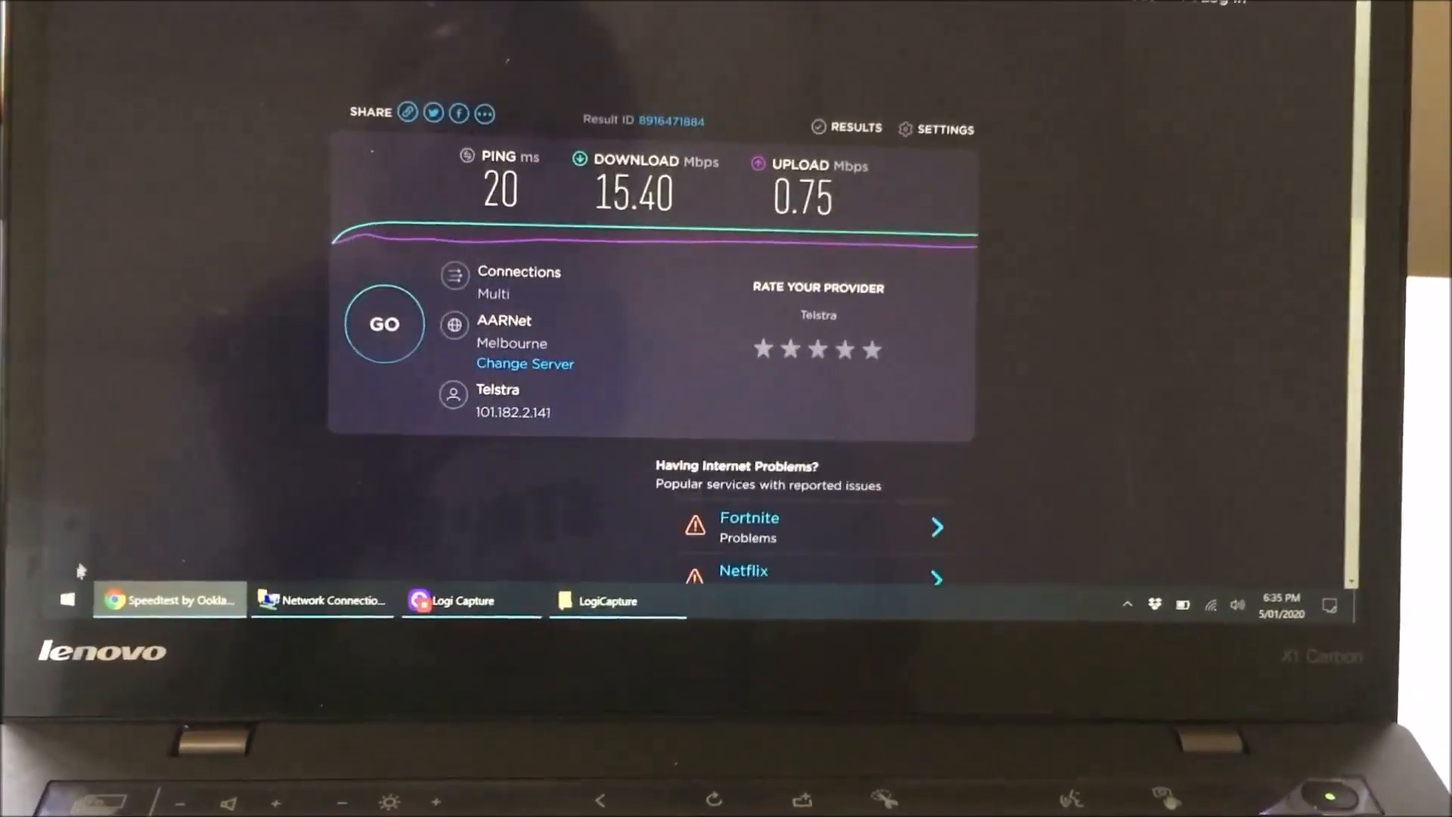
Step: Bring up the Start menu over the finished Speedtest result
{"action": "left_click", "coordinate": [67, 599]}
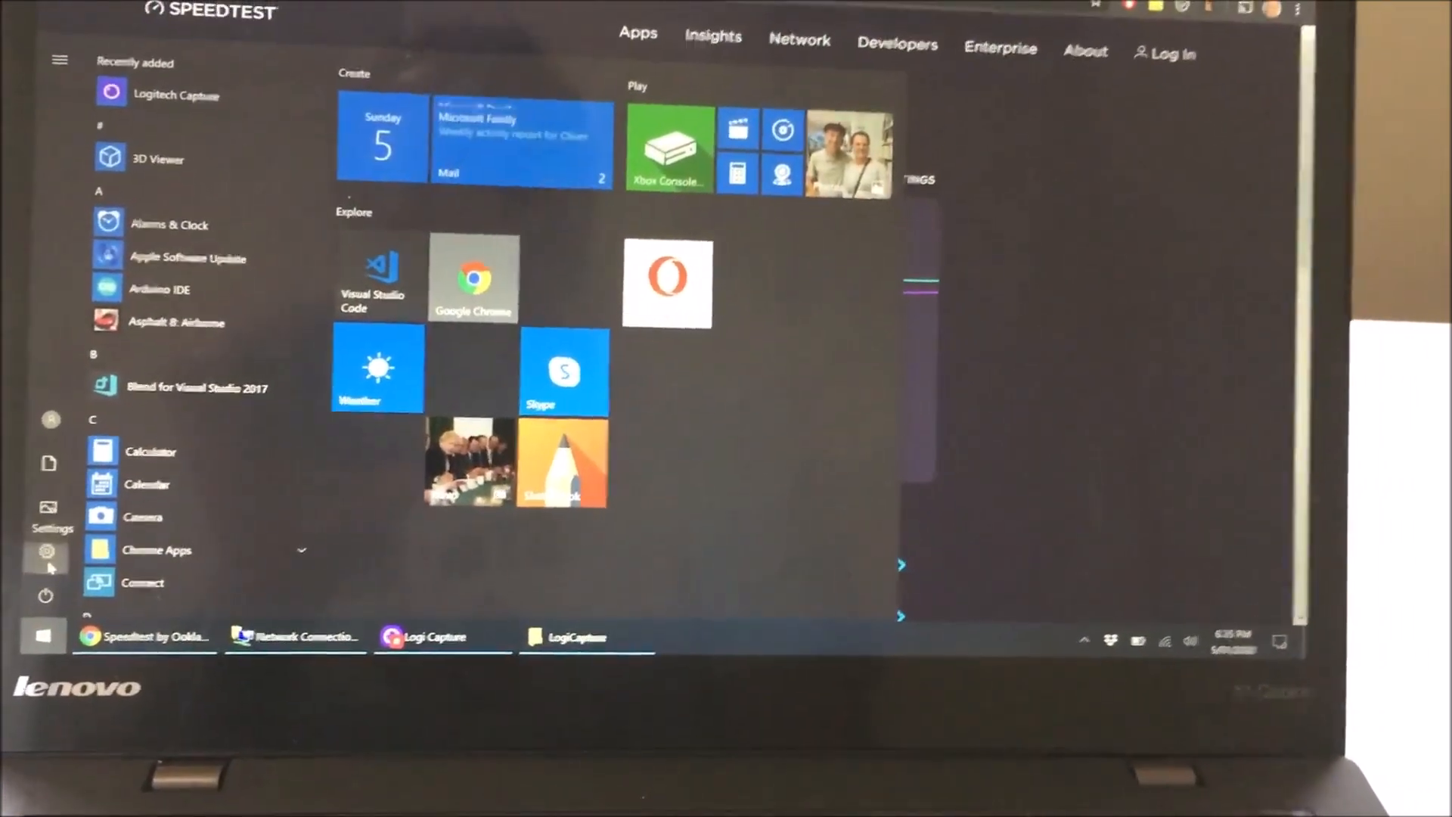
Step: Go to the Network & Internet page of Windows Settings
{"action": "left_click", "coordinate": [47, 551]}
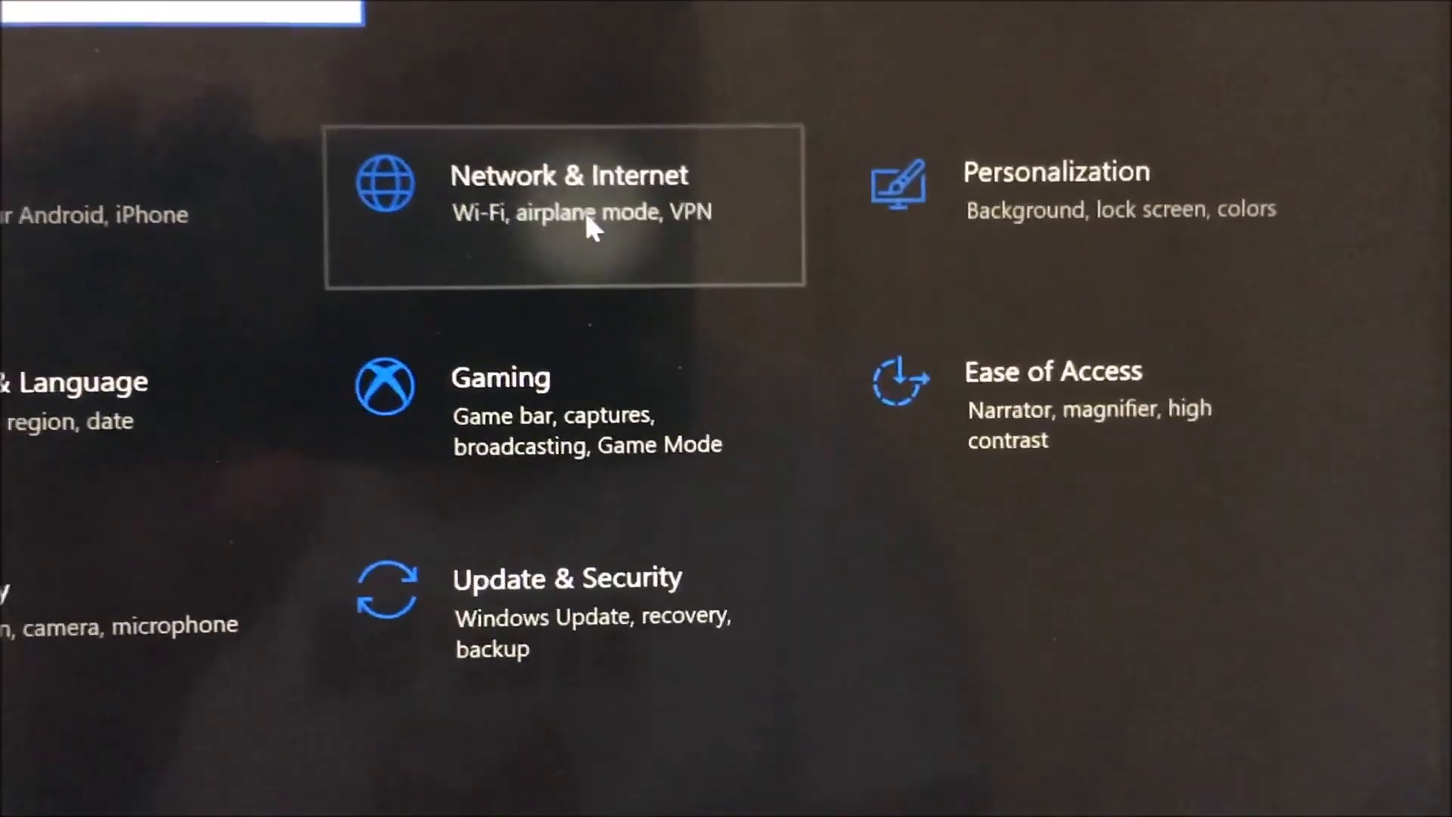
{"action": "left_click", "coordinate": [567, 192]}
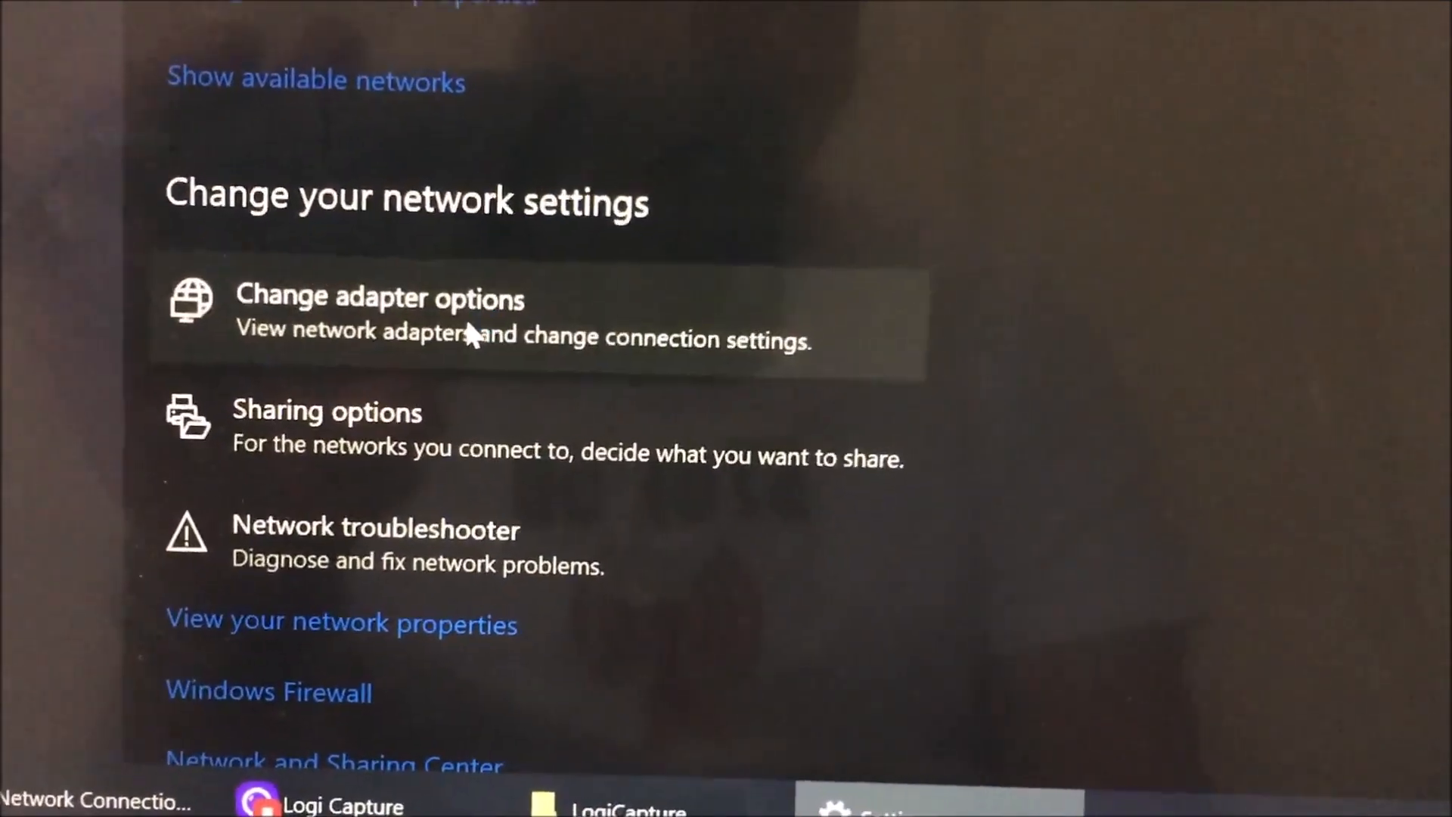
Step: Show the network adapters via Change adapter options
{"action": "left_click", "coordinate": [377, 298]}
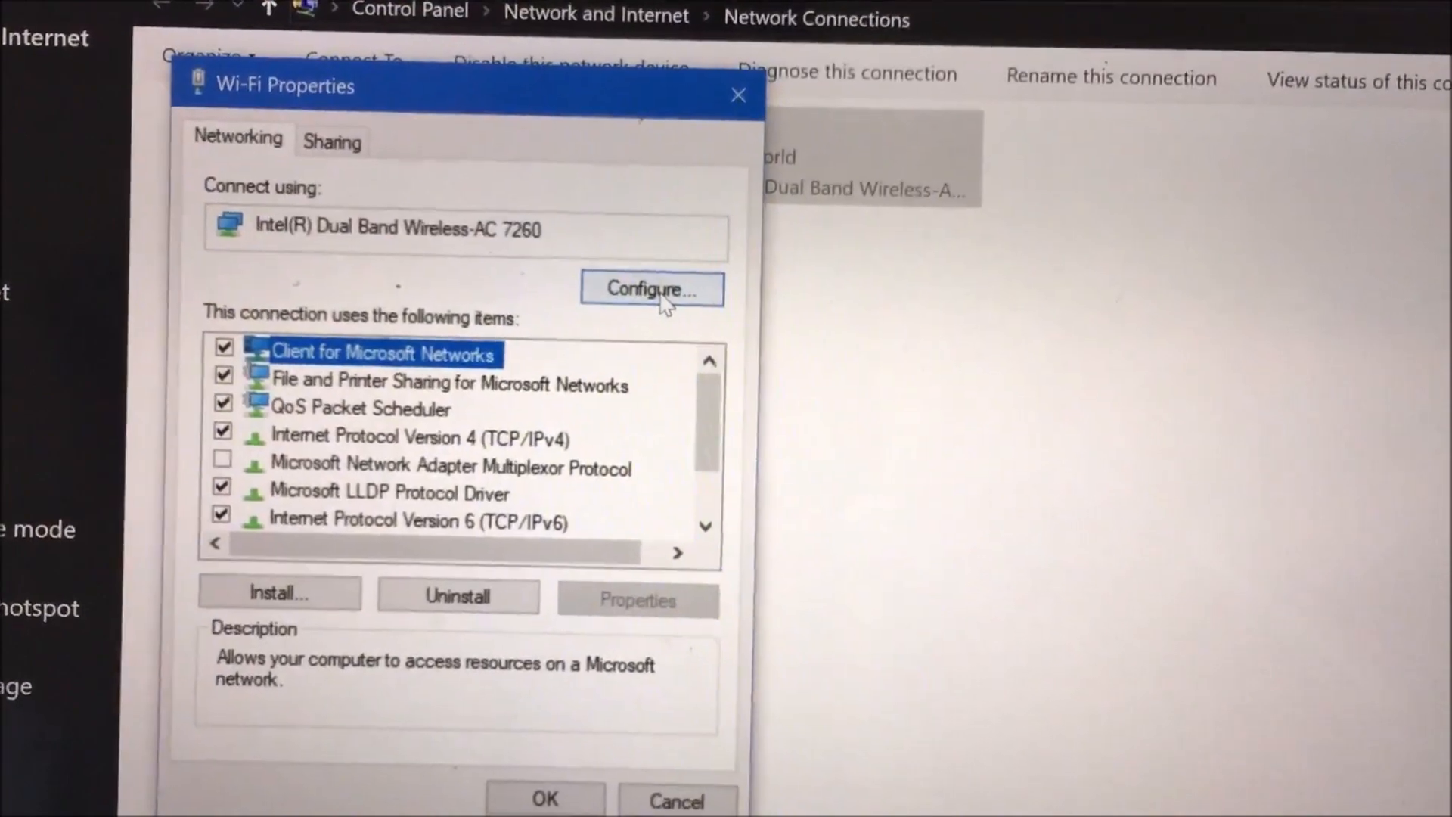
Step: Set the Intel Wi-Fi adapter's Transmit Power to 1. Lowest in Advanced properties and apply it
{"action": "left_click", "coordinate": [652, 288]}
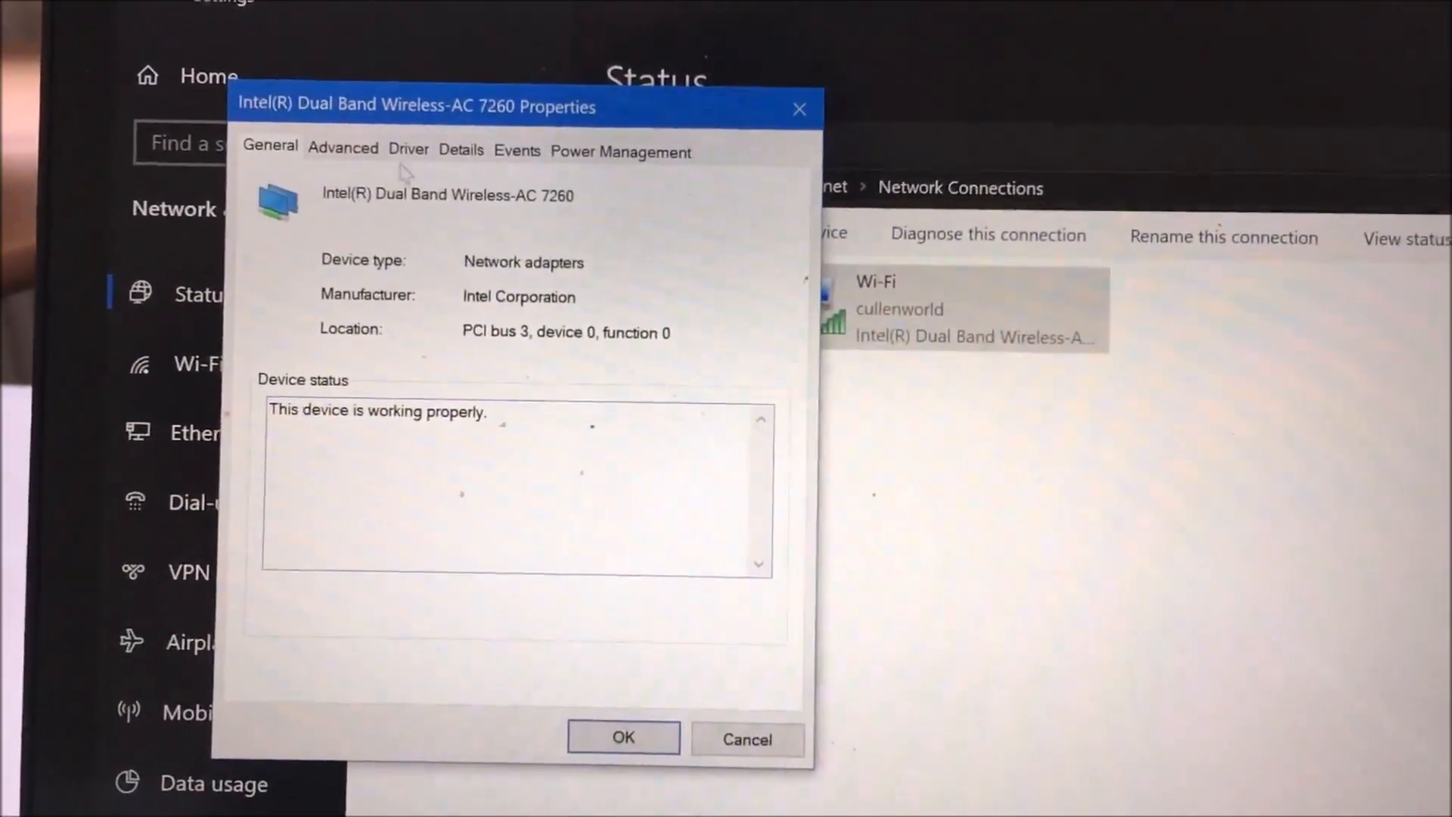
{"action": "left_click", "coordinate": [344, 150]}
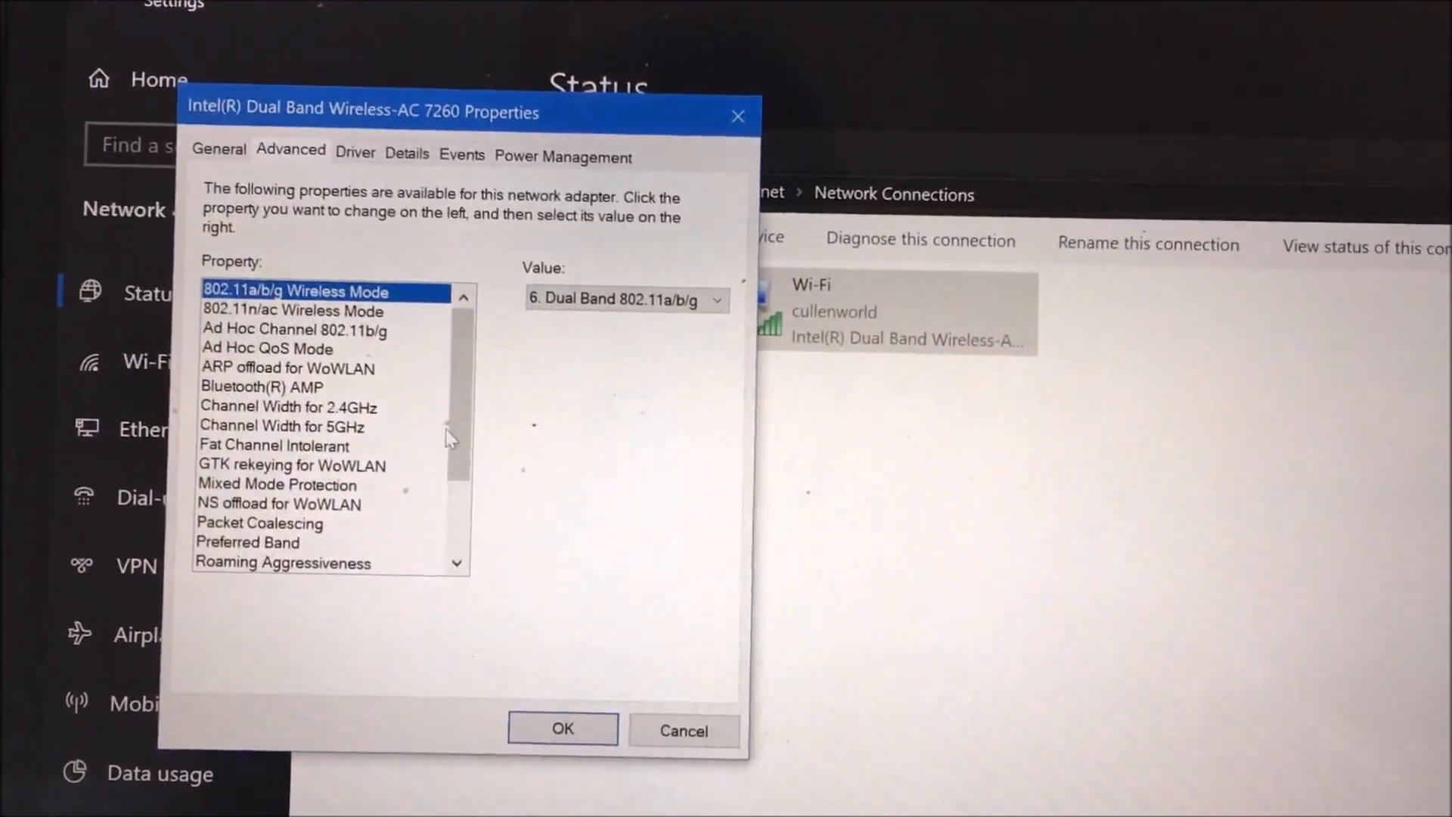
{"action": "scroll", "scroll_direction": "down", "scroll_amount": 3}
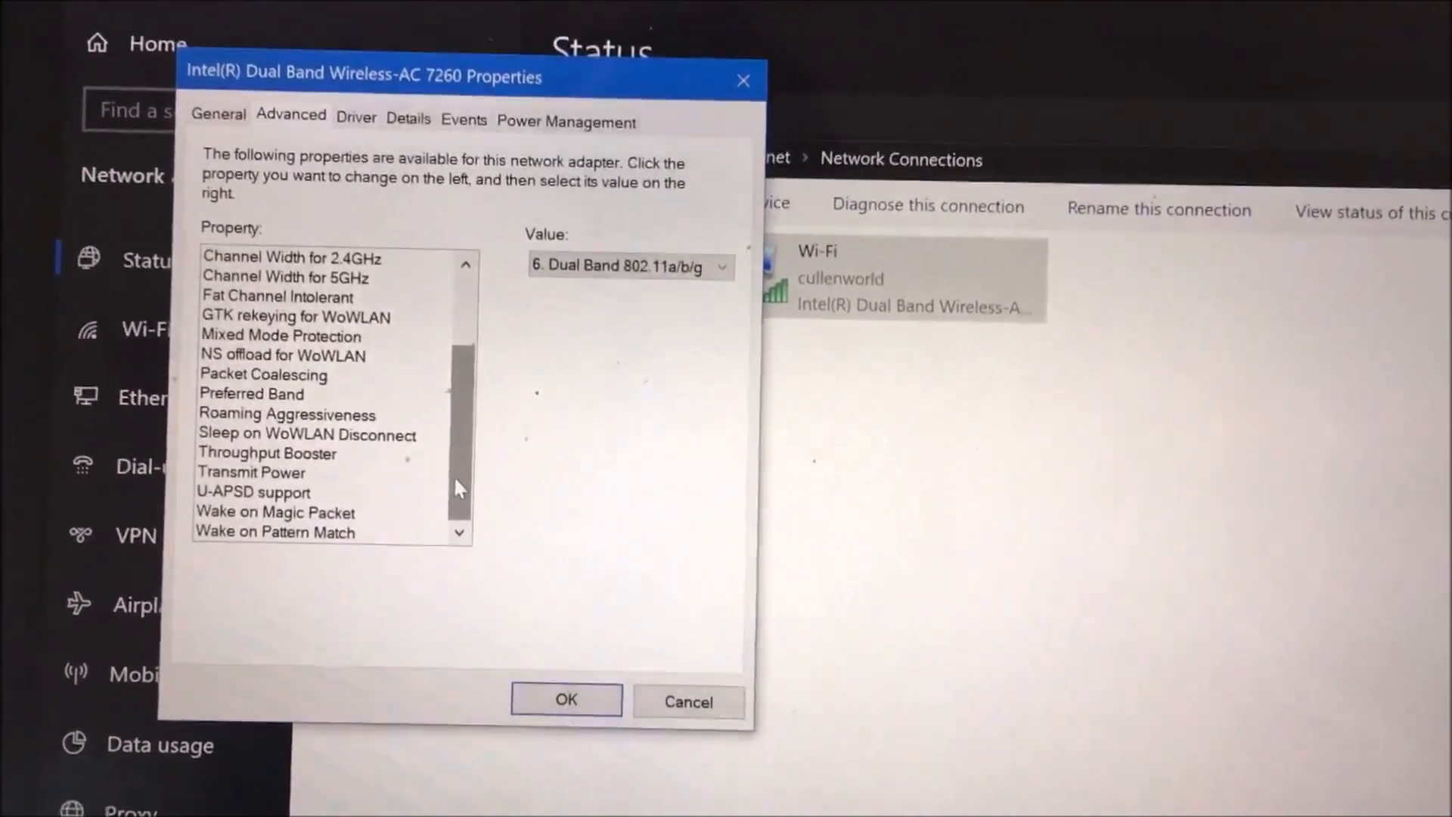
{"action": "left_click", "coordinate": [251, 472]}
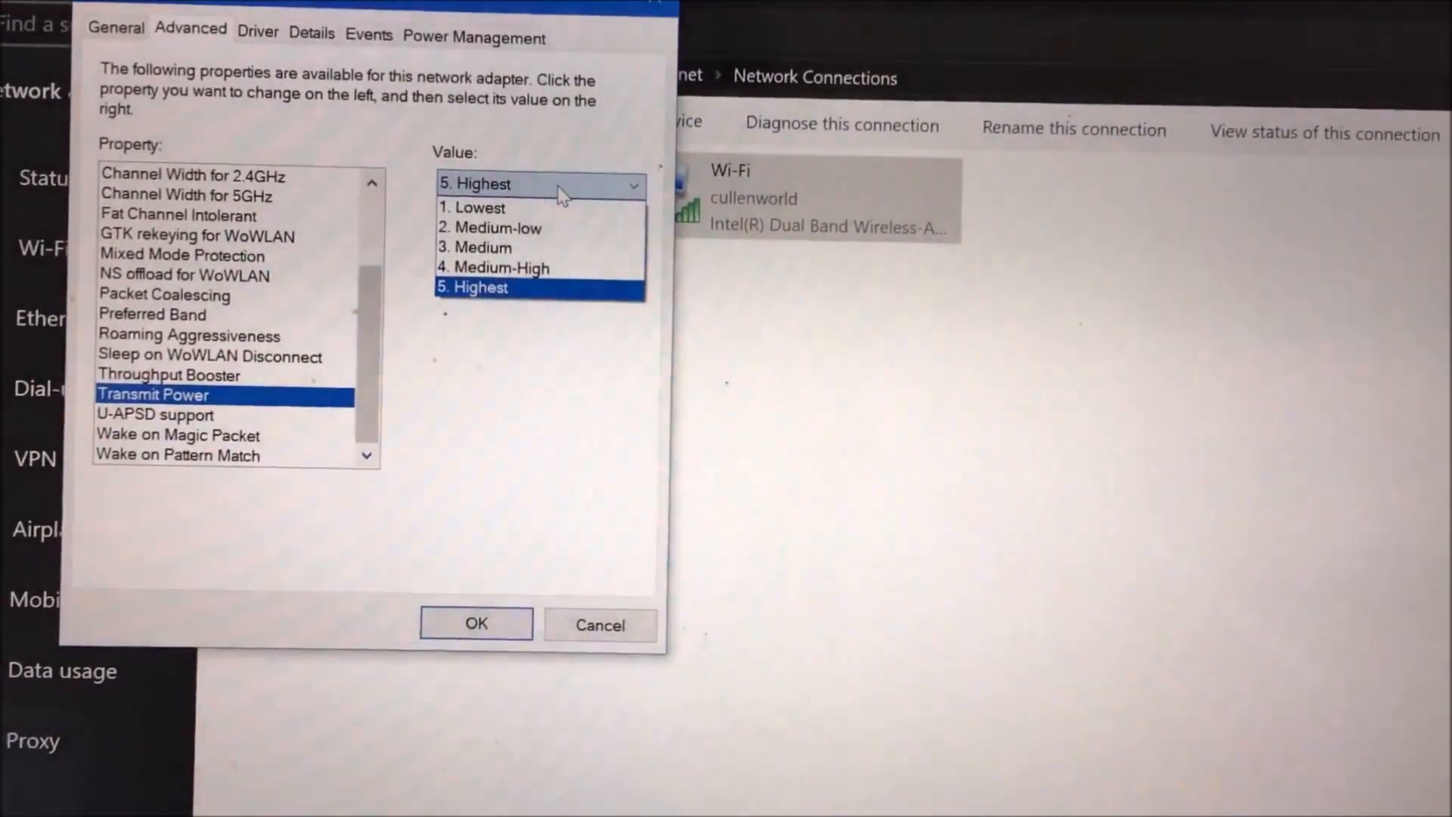
{"action": "left_click", "coordinate": [477, 207]}
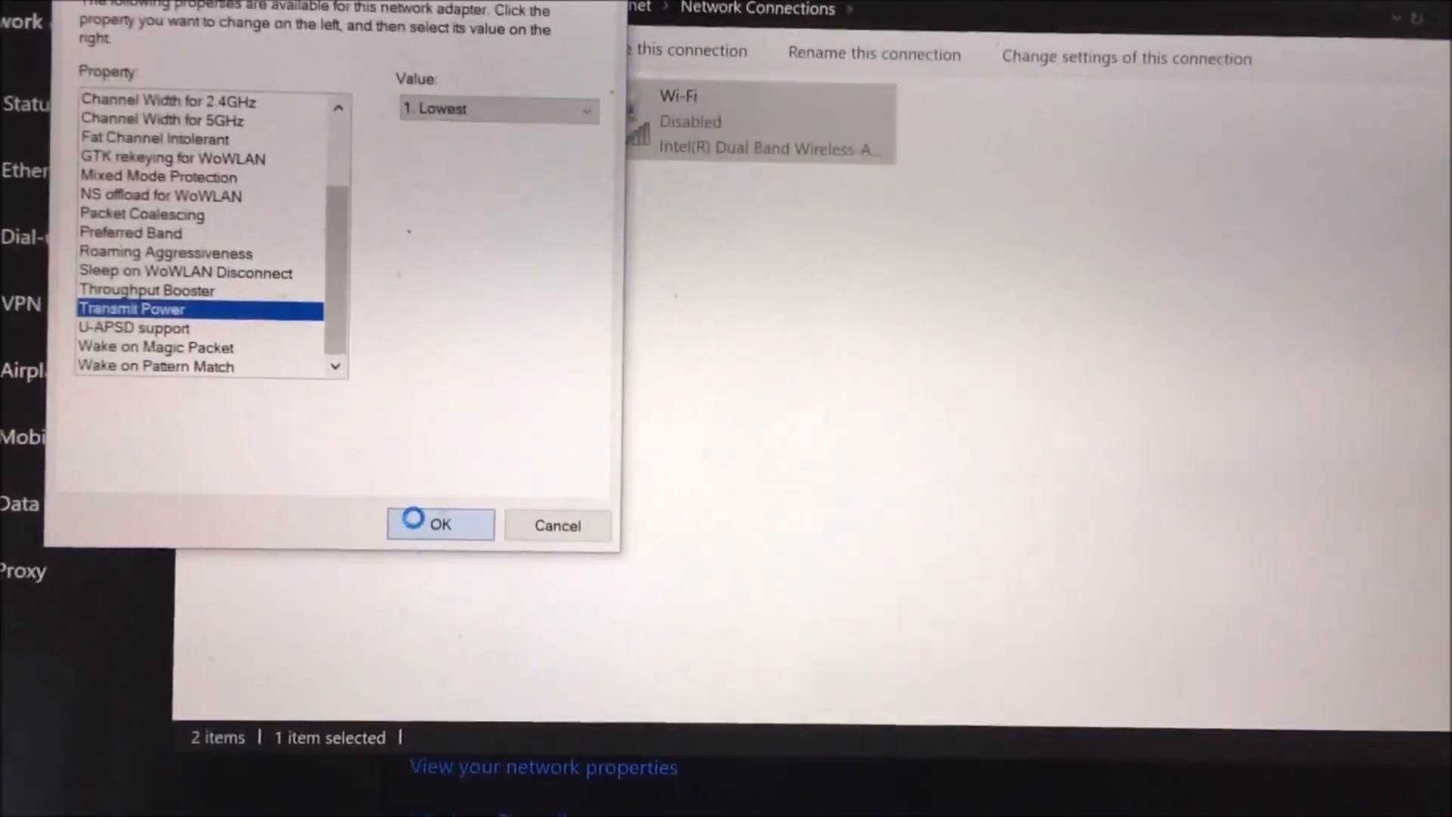
{"action": "left_click", "coordinate": [441, 525]}
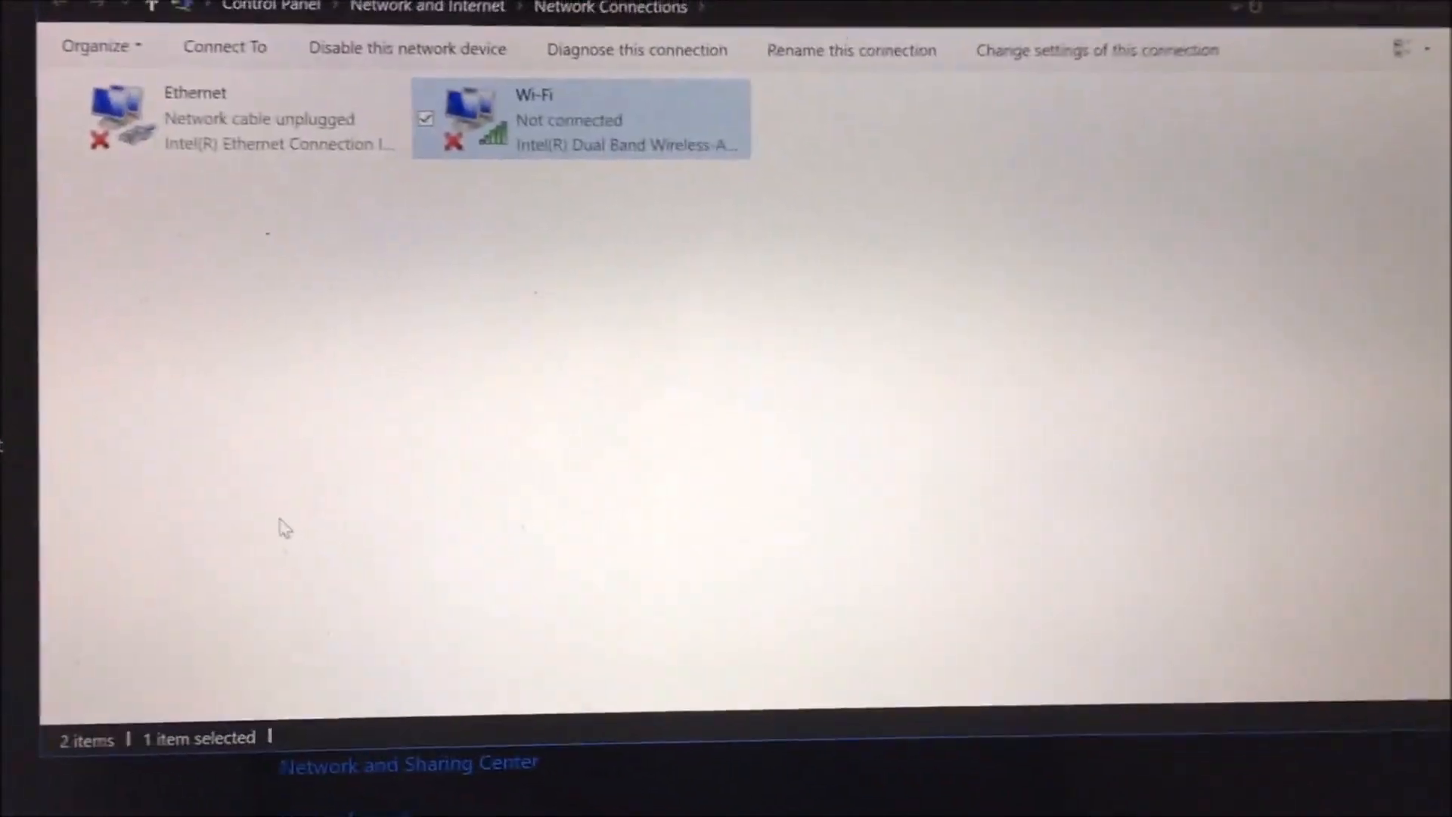